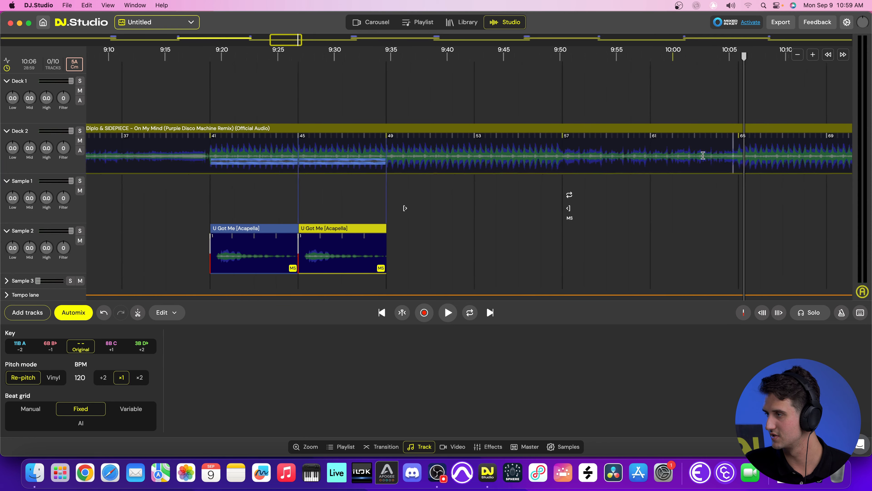
Copy the drums stem of the selected Deck 2 region (bars 65–69) onto the Sample 1 lane.
scroll("right", 3)
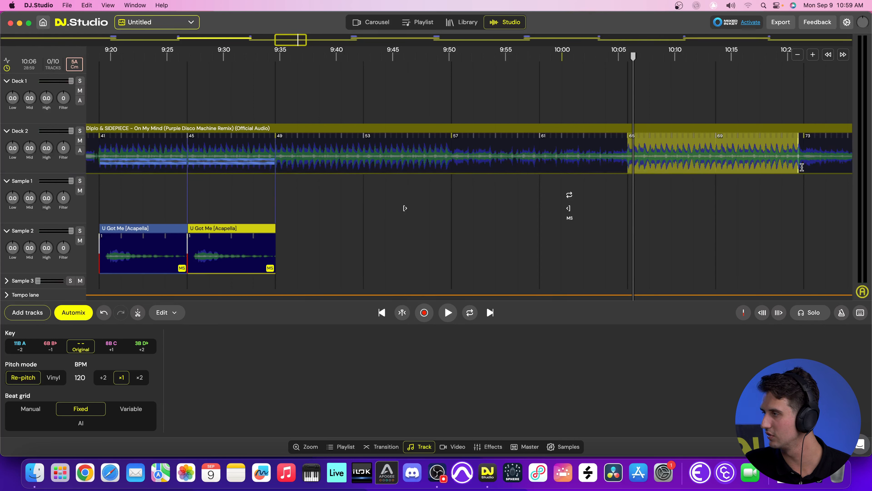
right_click(703, 165)
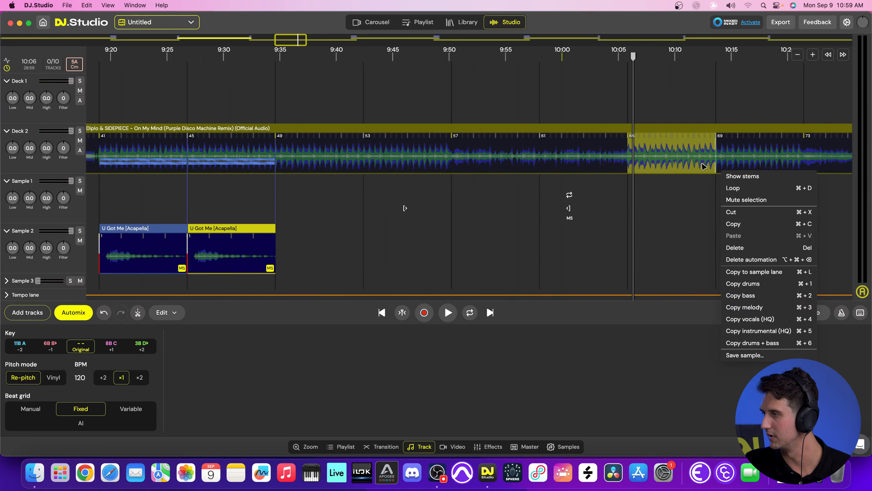
mouse_move(763, 306)
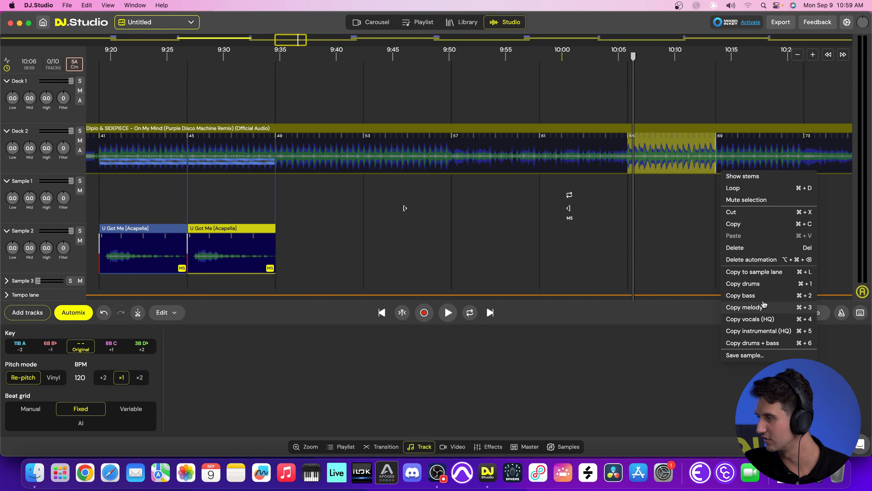
mouse_move(746, 283)
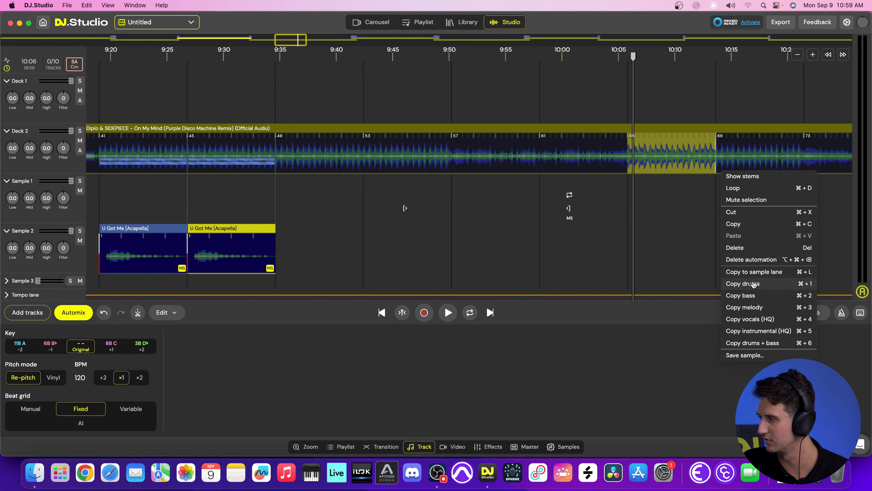
left_click(742, 283)
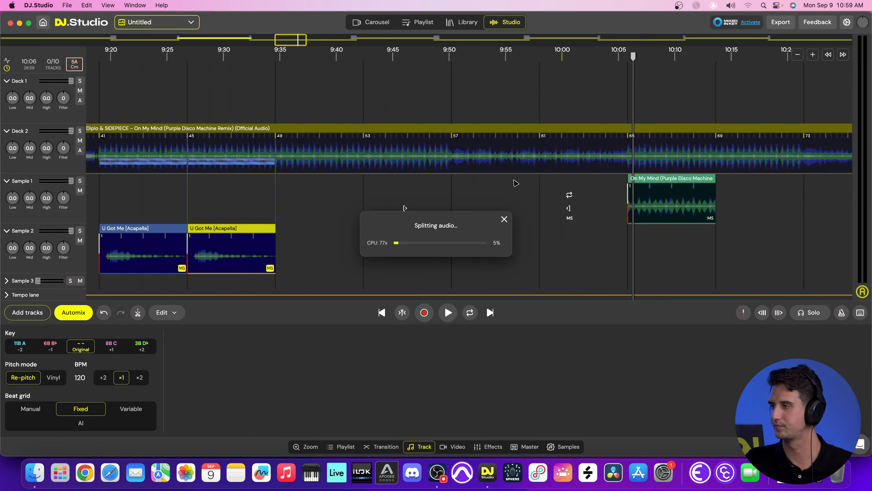